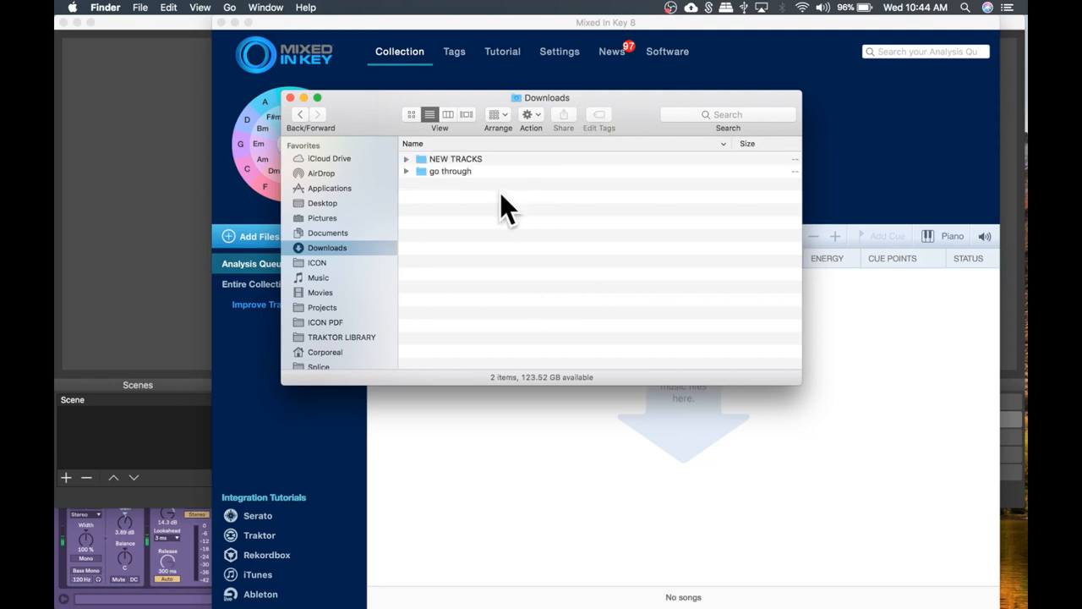
{"action": "mouse_move", "coordinate": [342, 262]}
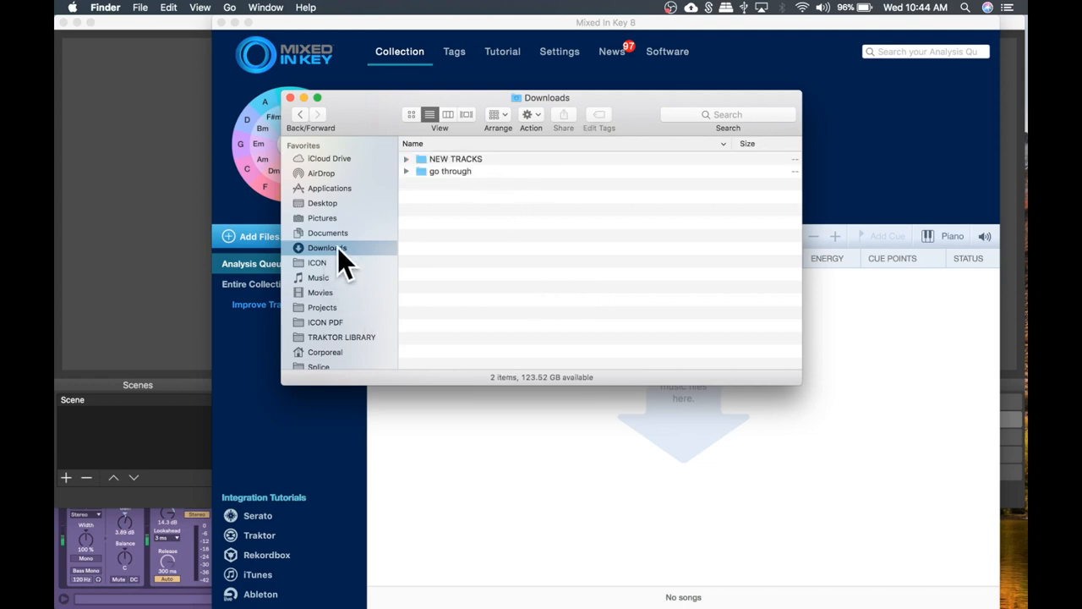
{"action": "mouse_move", "coordinate": [473, 171]}
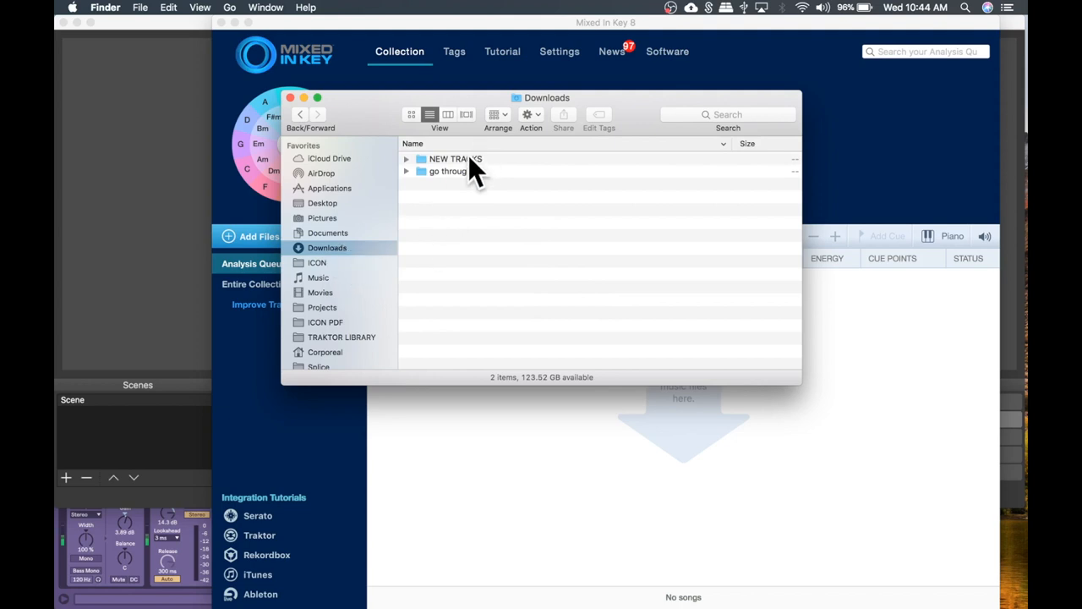
Step: Open Downloads > NEW TRACKS > Wormhole and scroll to the top of its 122 tracks
{"action": "left_click", "coordinate": [456, 159]}
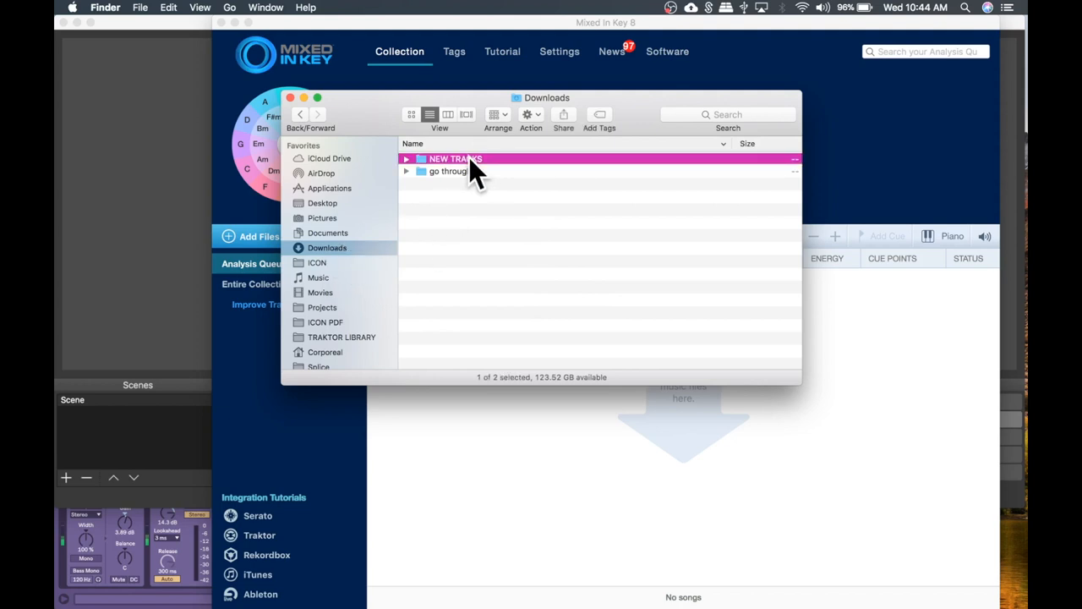
{"action": "double_click", "coordinate": [456, 159]}
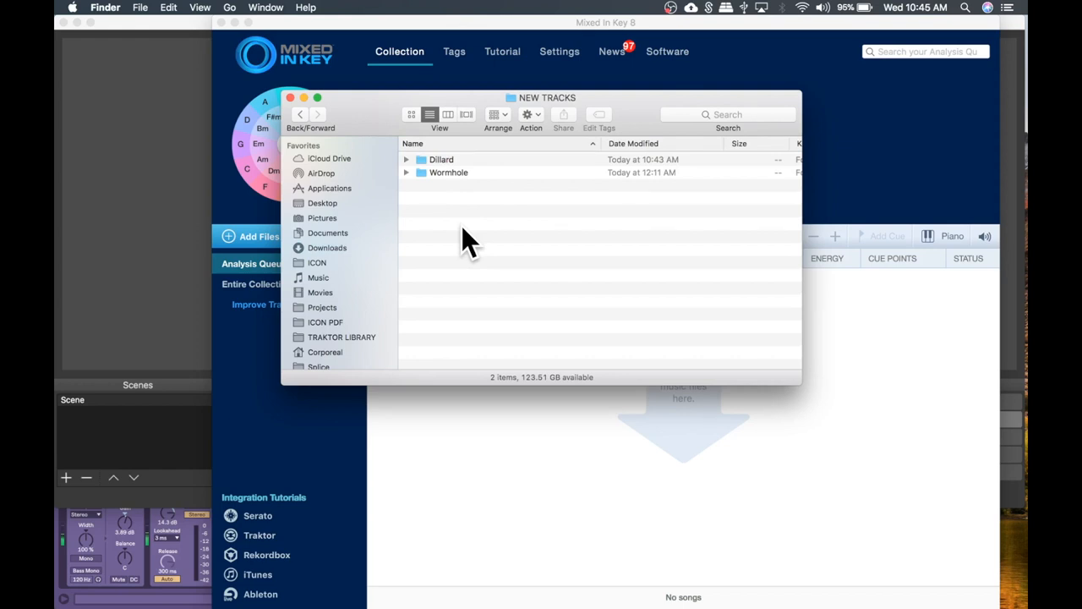
{"action": "mouse_move", "coordinate": [476, 209]}
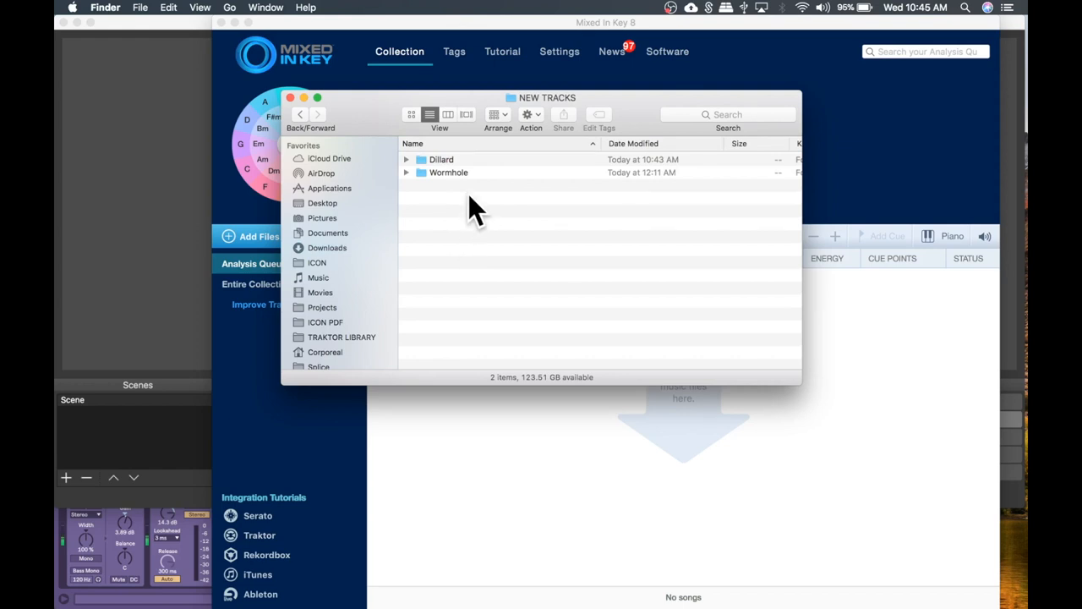
{"action": "left_click", "coordinate": [448, 172]}
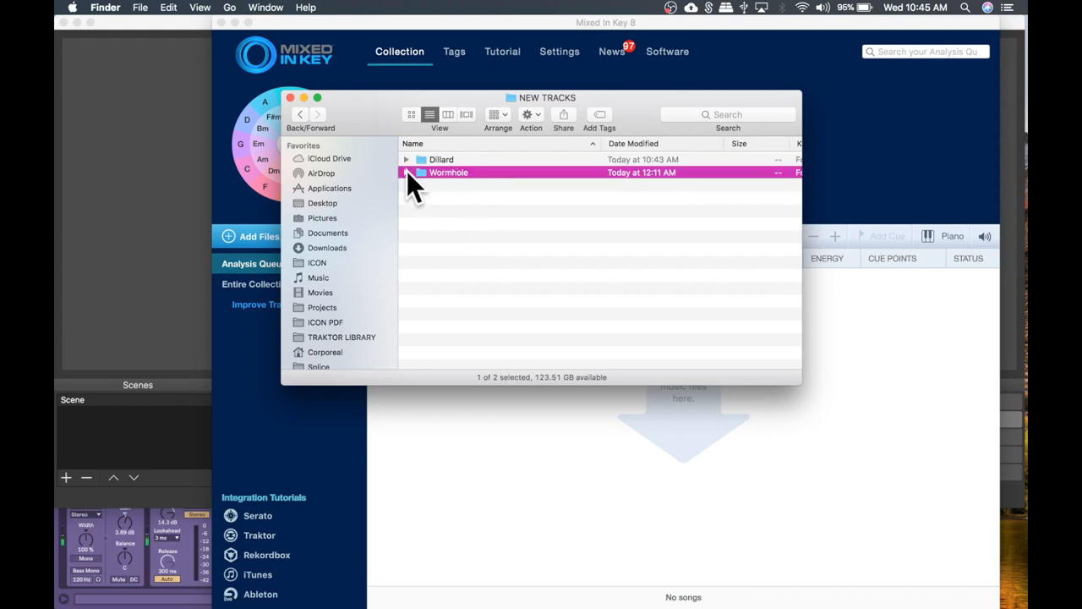
{"action": "left_click", "coordinate": [406, 173]}
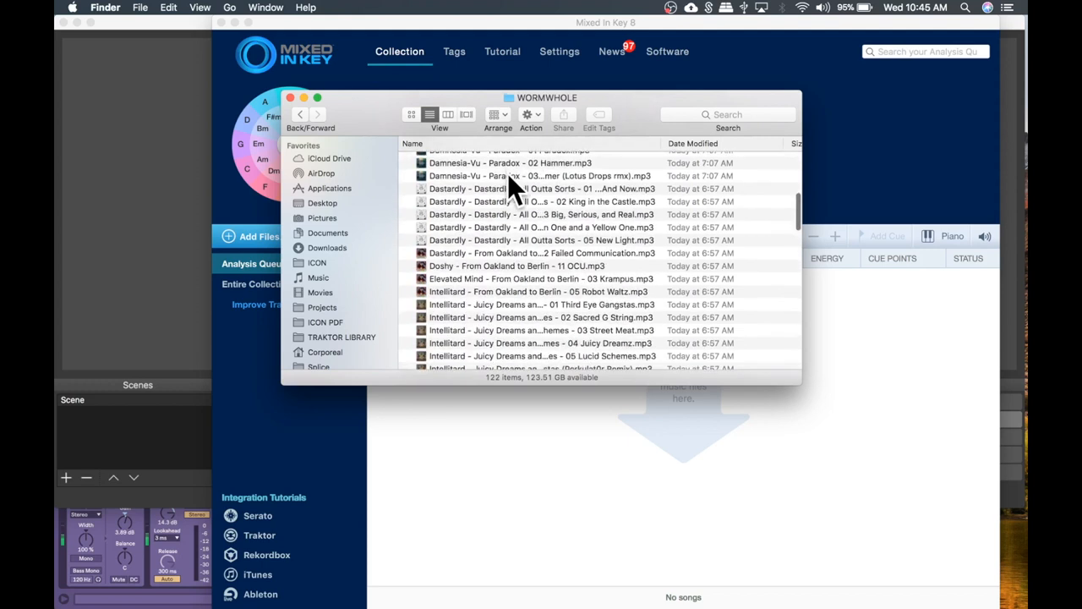
{"action": "scroll", "scroll_direction": "down", "scroll_amount": 3}
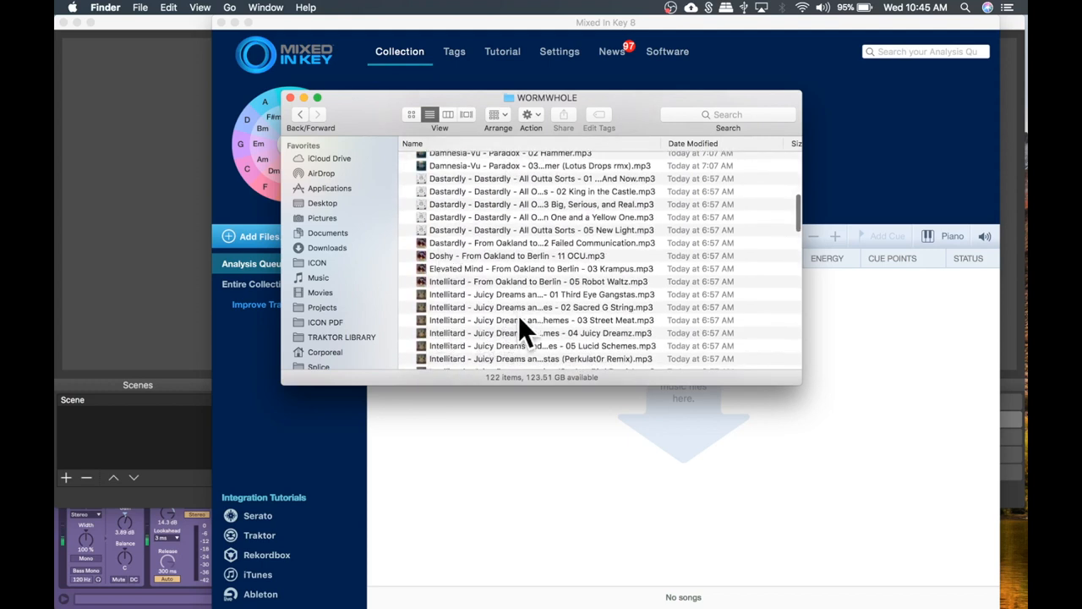
{"action": "mouse_move", "coordinate": [567, 245]}
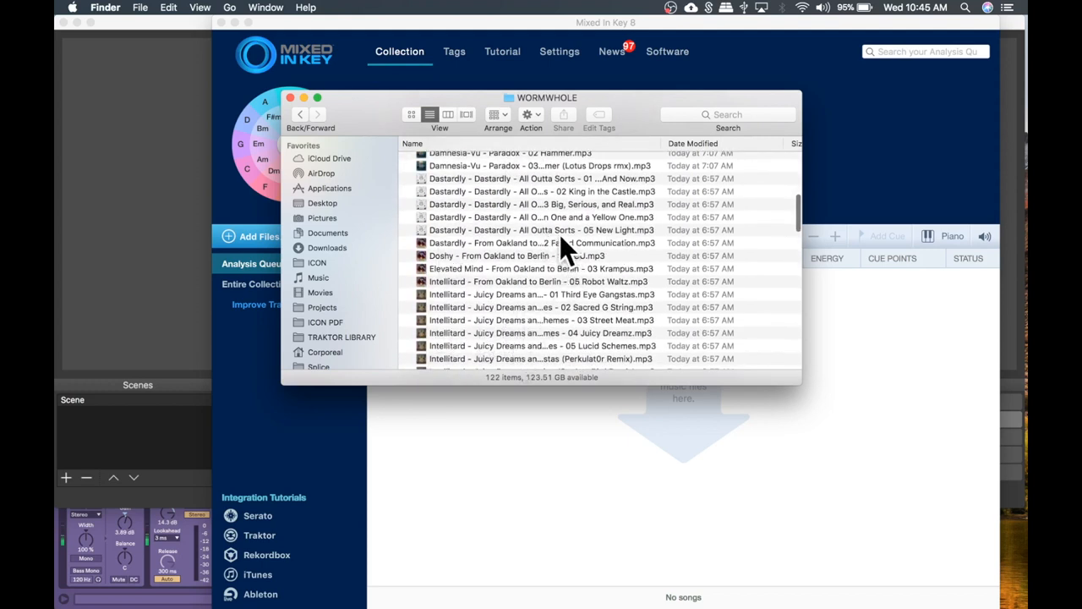
{"action": "scroll", "scroll_direction": "up", "scroll_amount": 3}
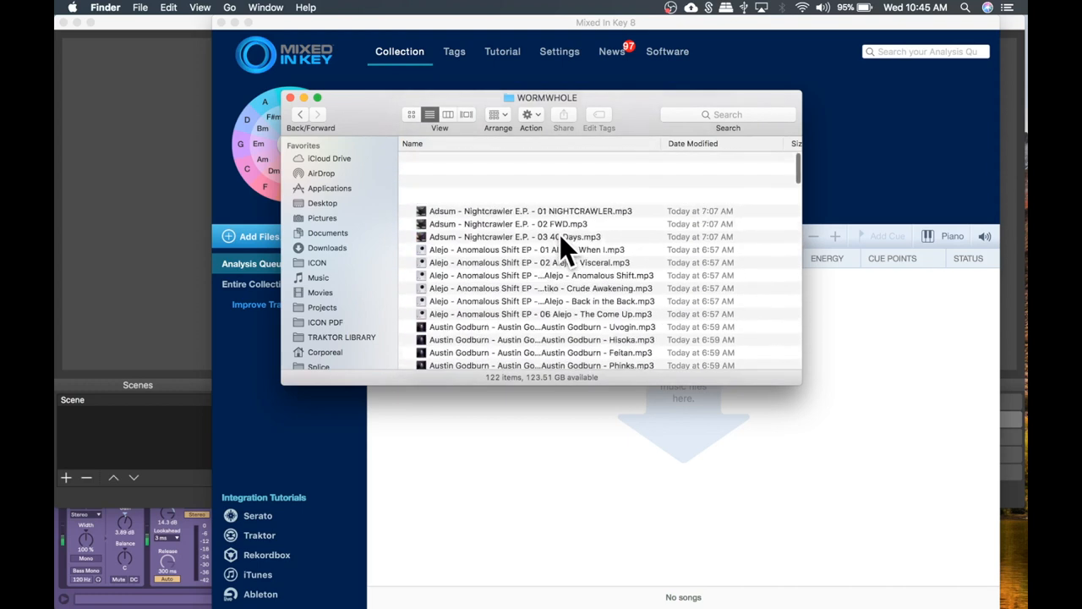
{"action": "scroll", "scroll_direction": "up", "scroll_amount": 3}
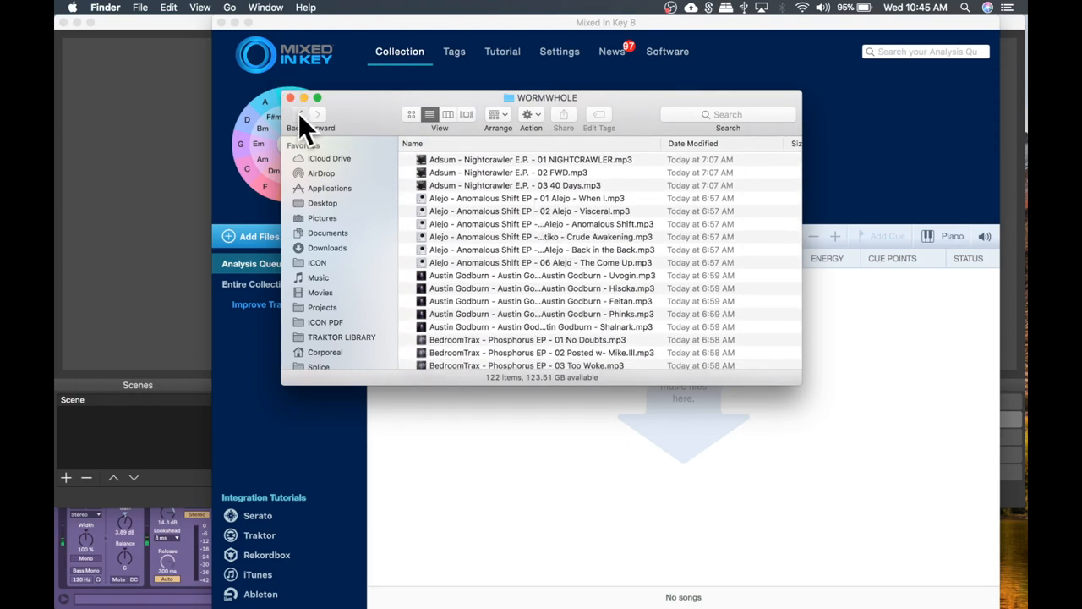
Step: Go back to the previous Finder folder while Mixed In Key analyzes the tracks
{"action": "left_click", "coordinate": [301, 114]}
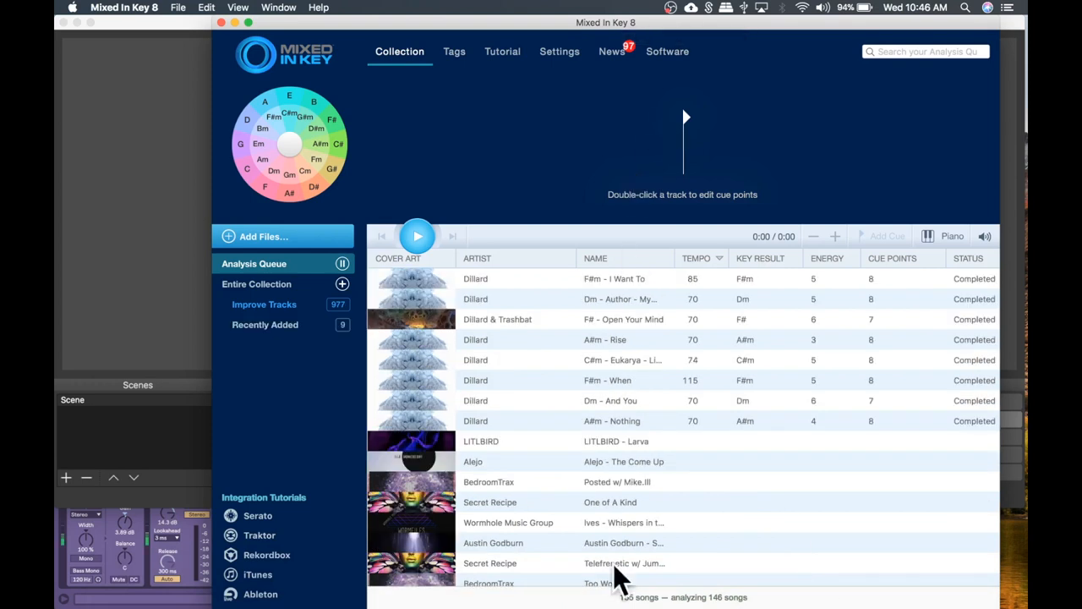
{"action": "mouse_move", "coordinate": [702, 59]}
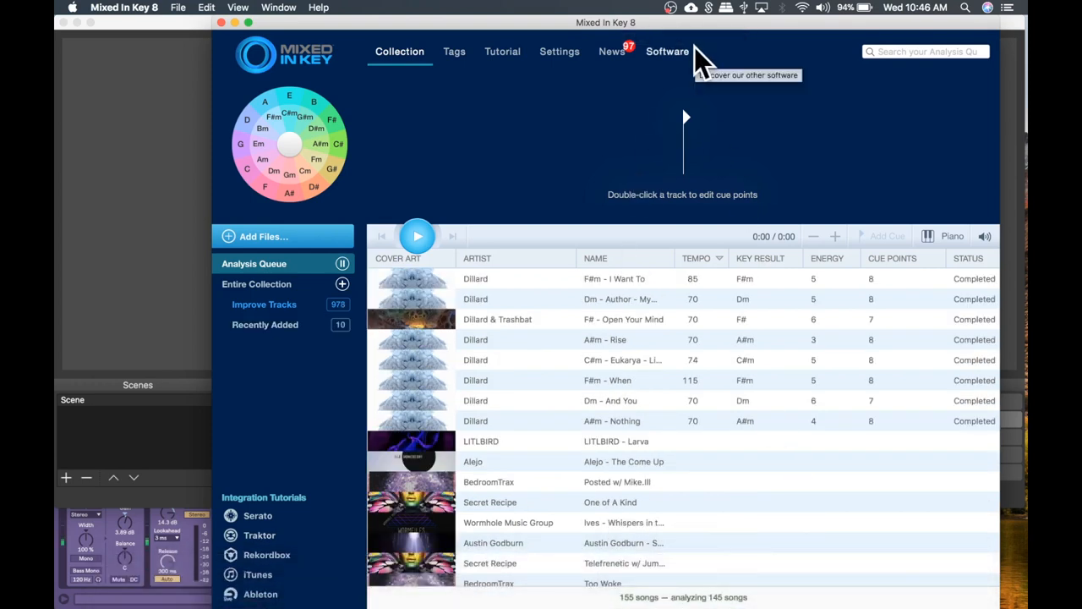
Step: Review Mixed In Key's renaming and key notation settings, then set tempo range Low to 60 and edit High
{"action": "left_click", "coordinate": [559, 51]}
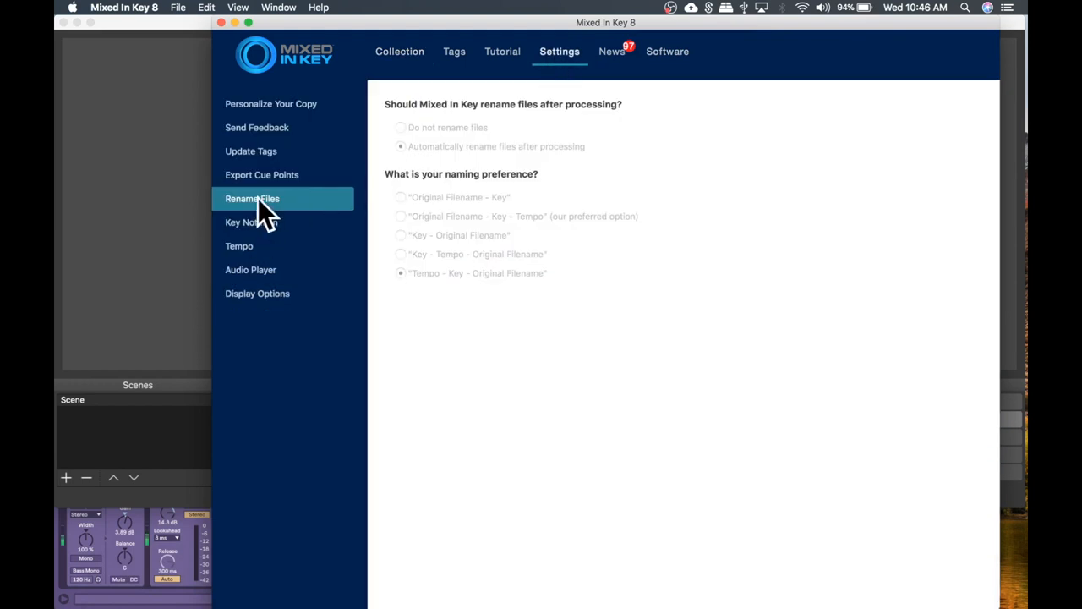
{"action": "mouse_move", "coordinate": [573, 320]}
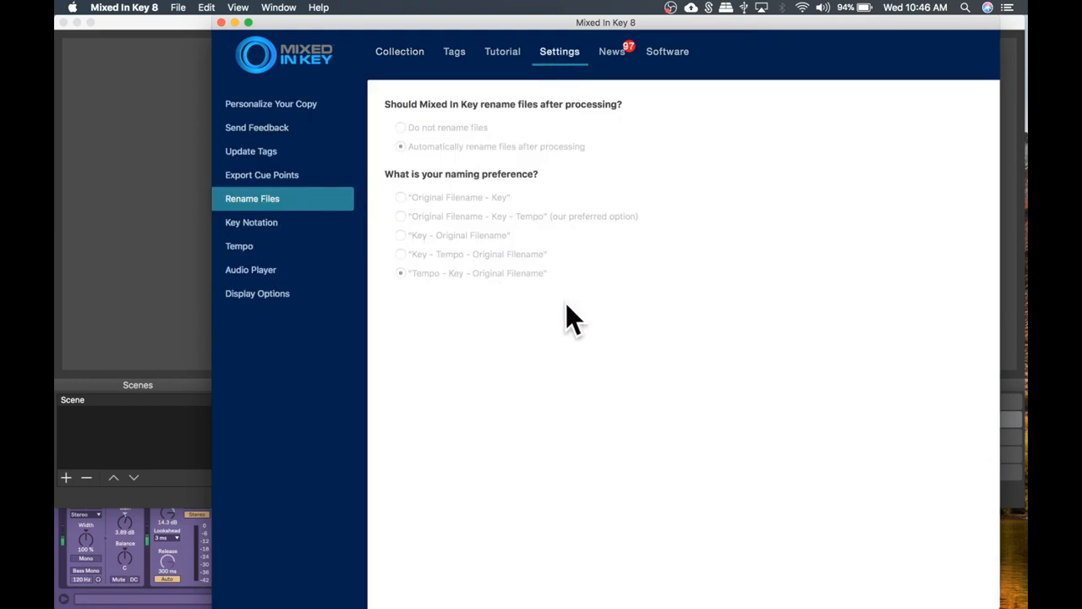
{"action": "left_click", "coordinate": [251, 222]}
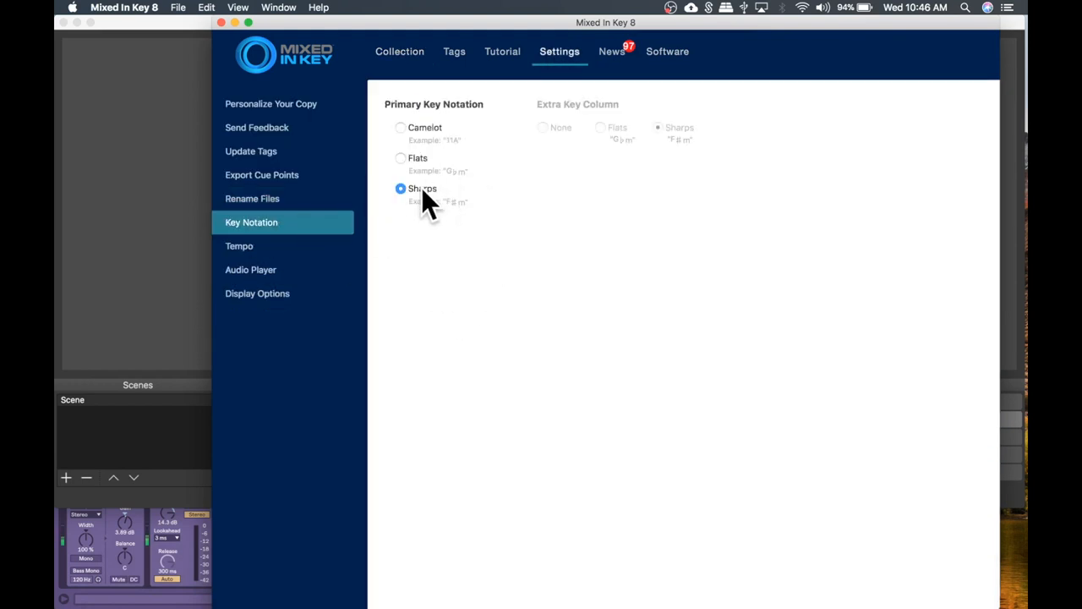
{"action": "mouse_move", "coordinate": [415, 106]}
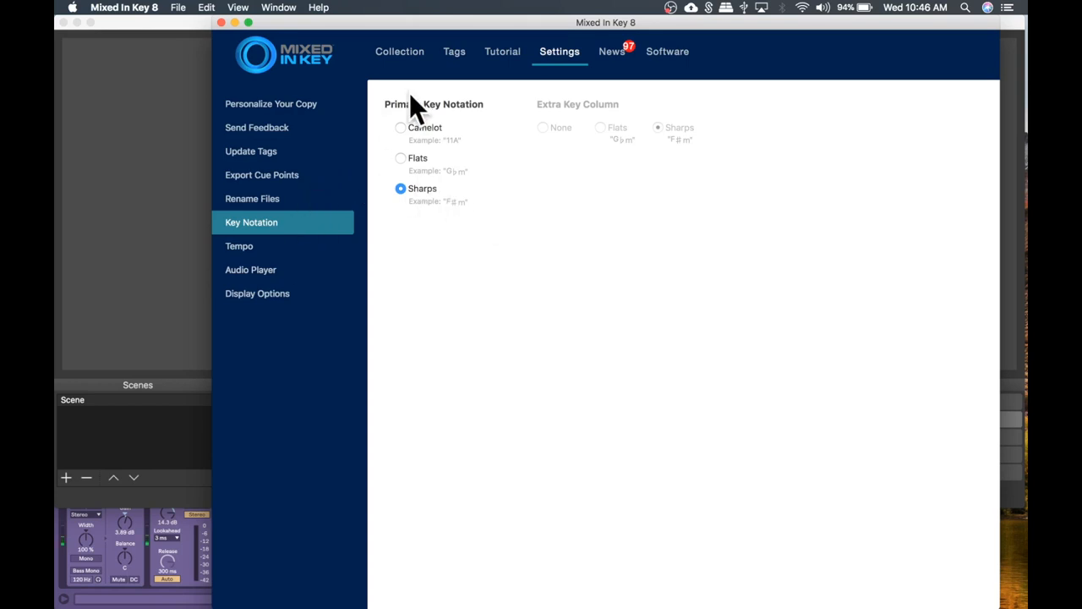
{"action": "left_click", "coordinate": [239, 246]}
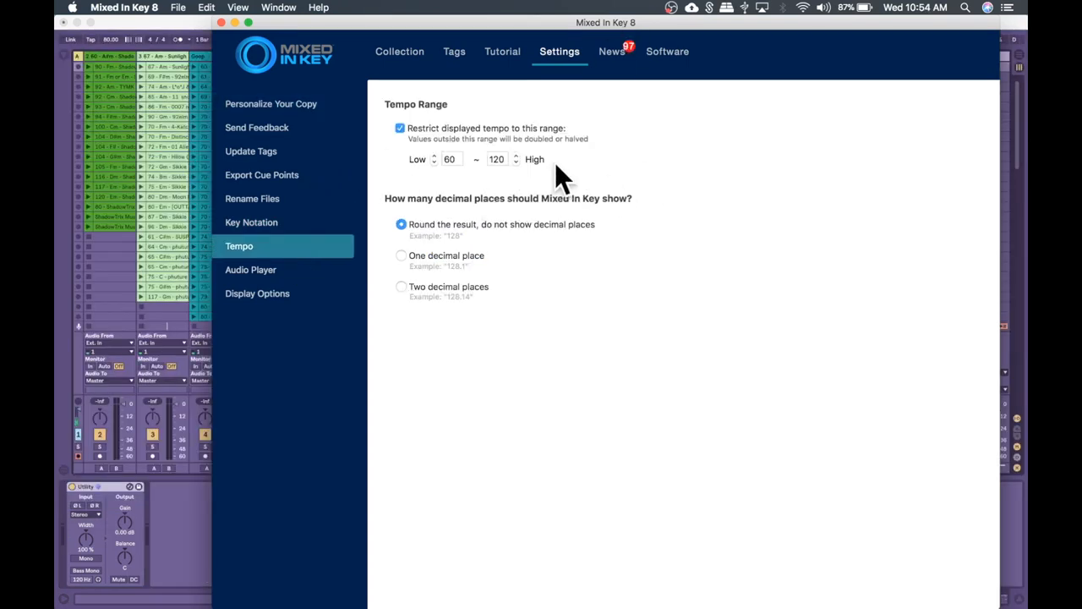
{"action": "mouse_move", "coordinate": [474, 170]}
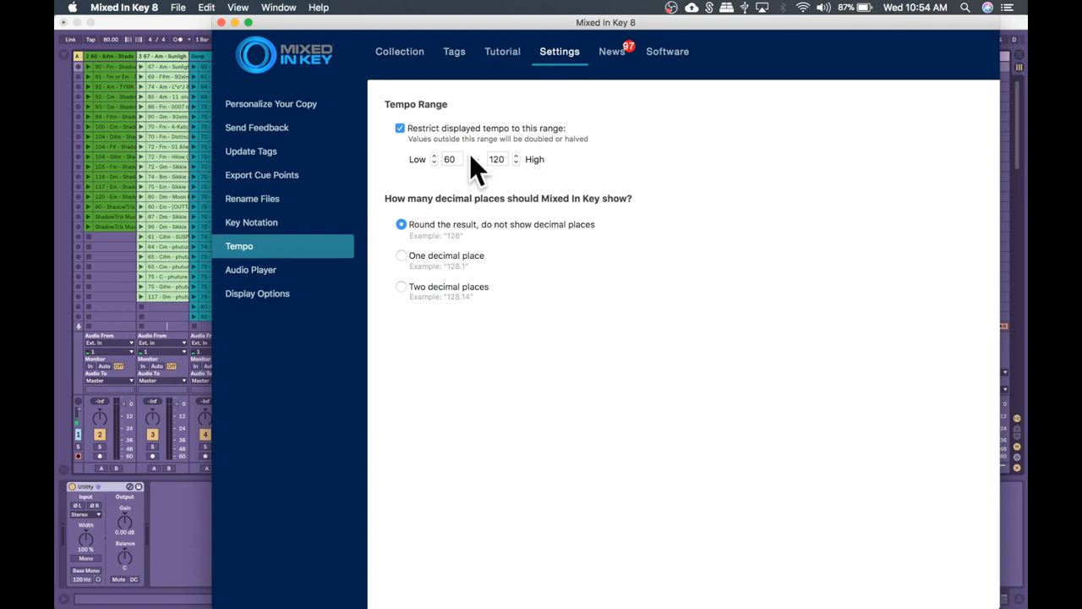
{"action": "mouse_move", "coordinate": [568, 148]}
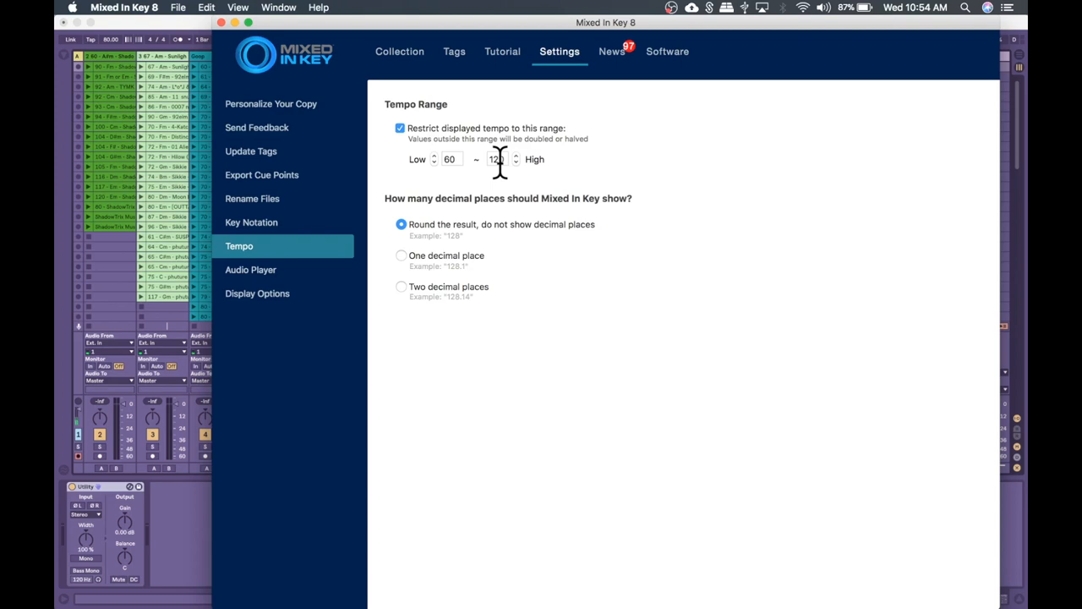
{"action": "left_click", "coordinate": [399, 50]}
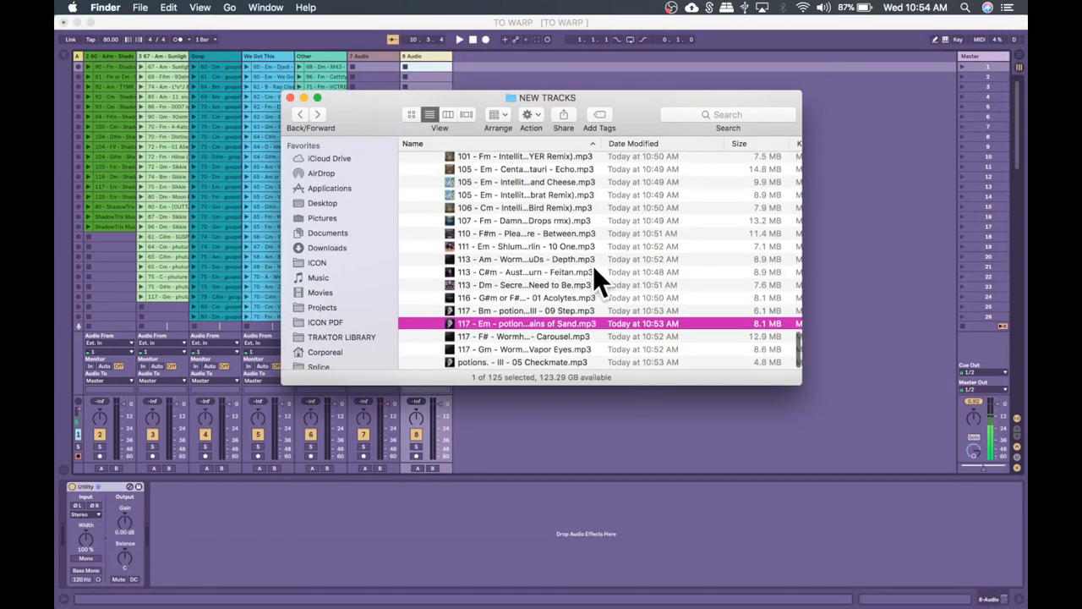
Step: Bring the TO WARP Live set in front of Finder
{"action": "left_click", "coordinate": [523, 362]}
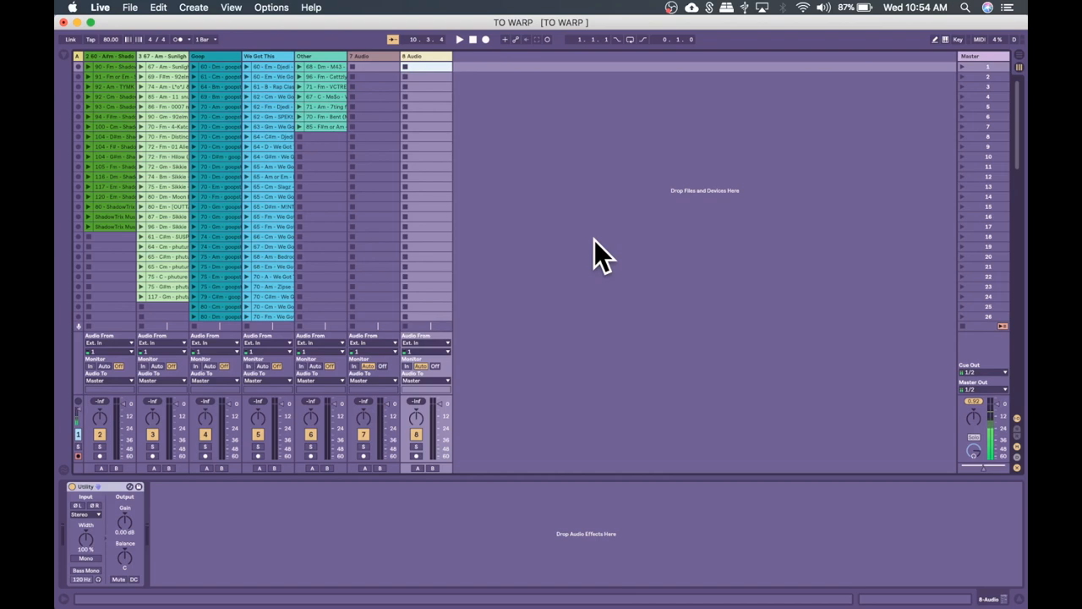
{"action": "mouse_move", "coordinate": [550, 42]}
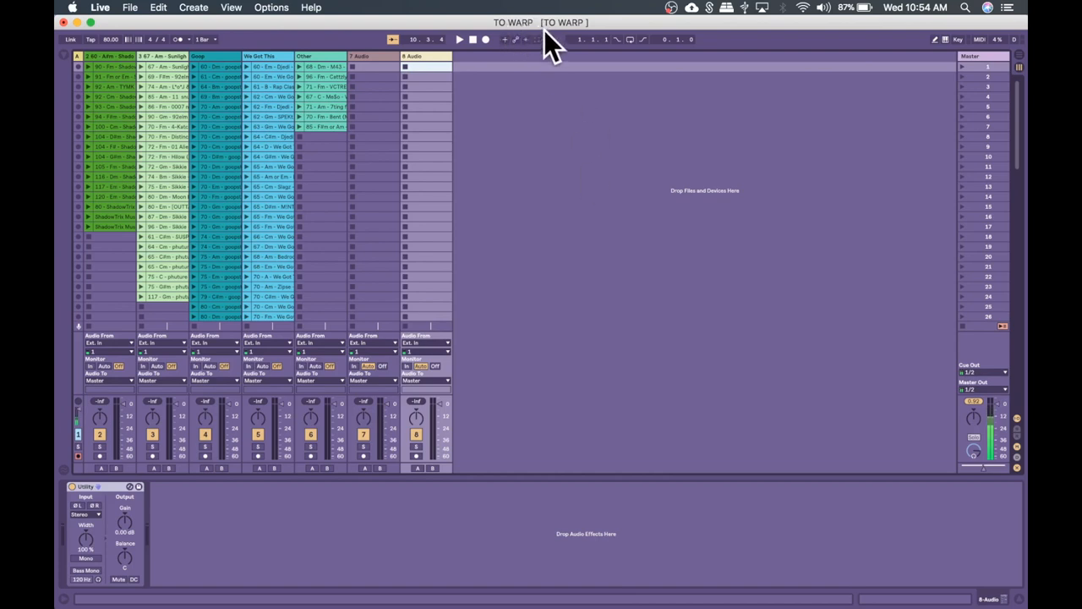
{"action": "mouse_move", "coordinate": [431, 313]}
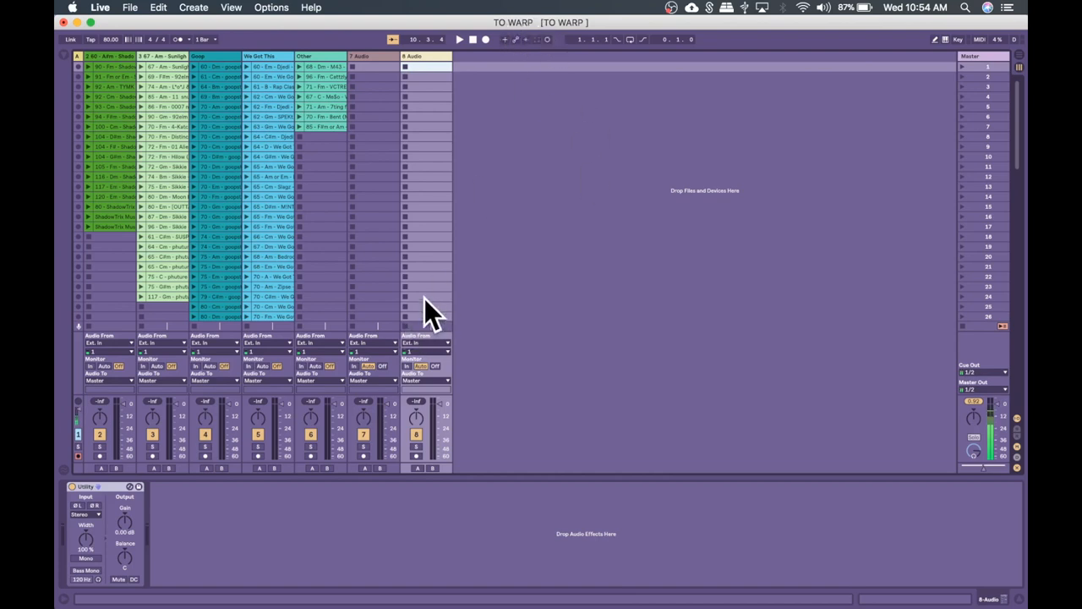
{"action": "mouse_move", "coordinate": [380, 262]}
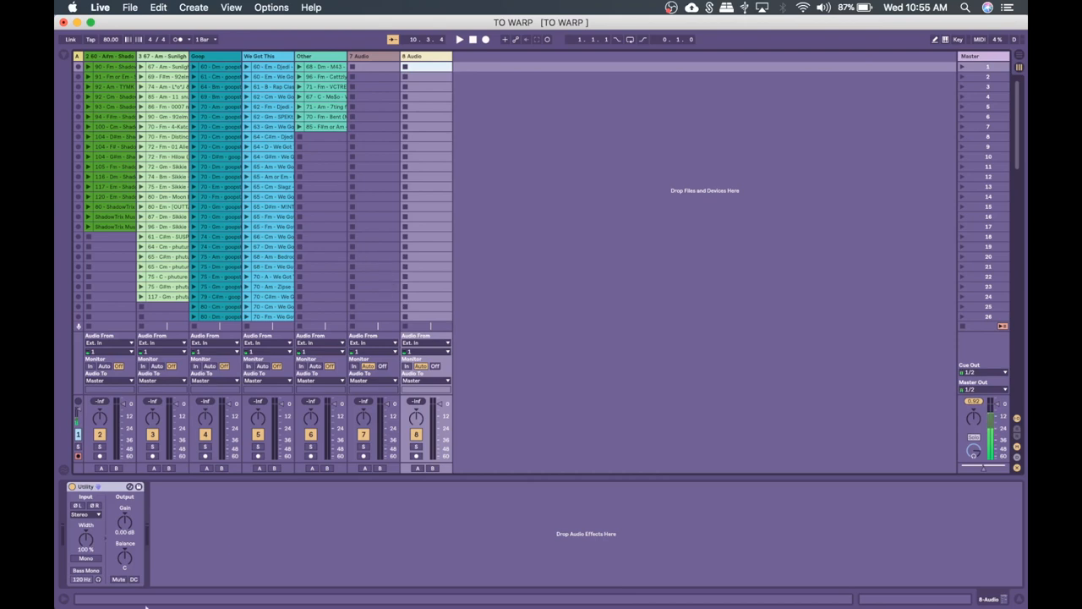
{"action": "mouse_move", "coordinate": [123, 592]}
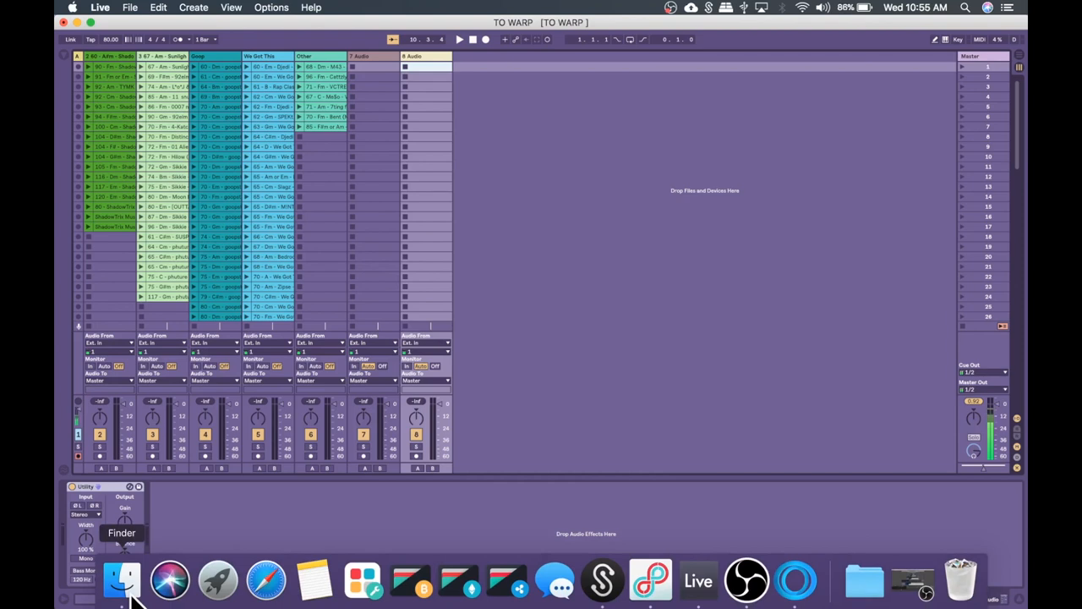
Step: Move the downloads window aside and rename the 7 Audio track to WORMWHOLE
{"action": "left_click", "coordinate": [122, 580]}
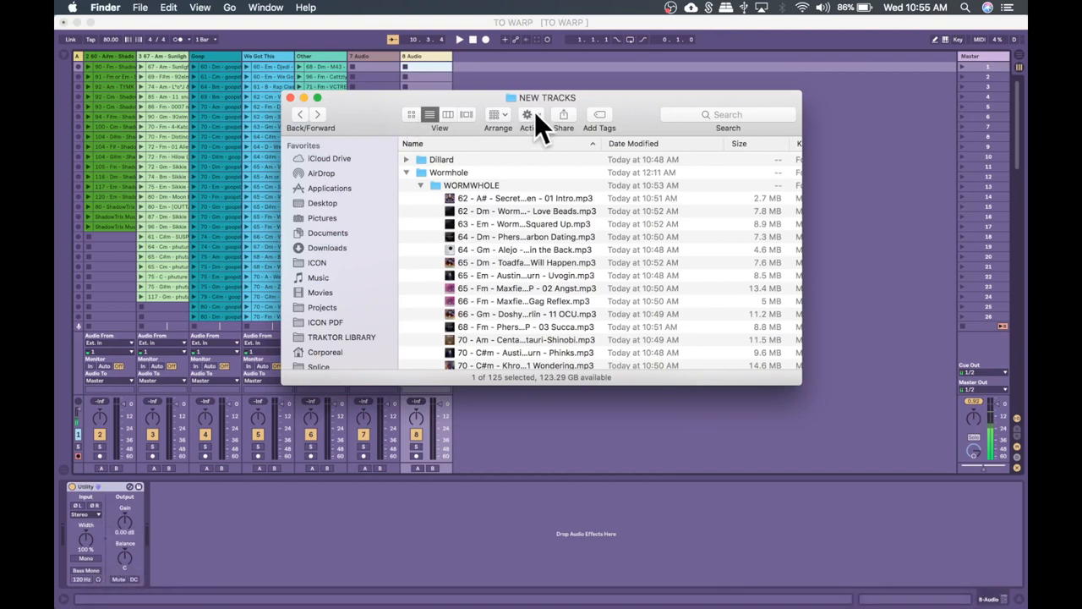
{"action": "left_click_drag", "start_coordinate": [547, 97], "coordinate": [756, 86]}
{"action": "type", "text": "WORM"}
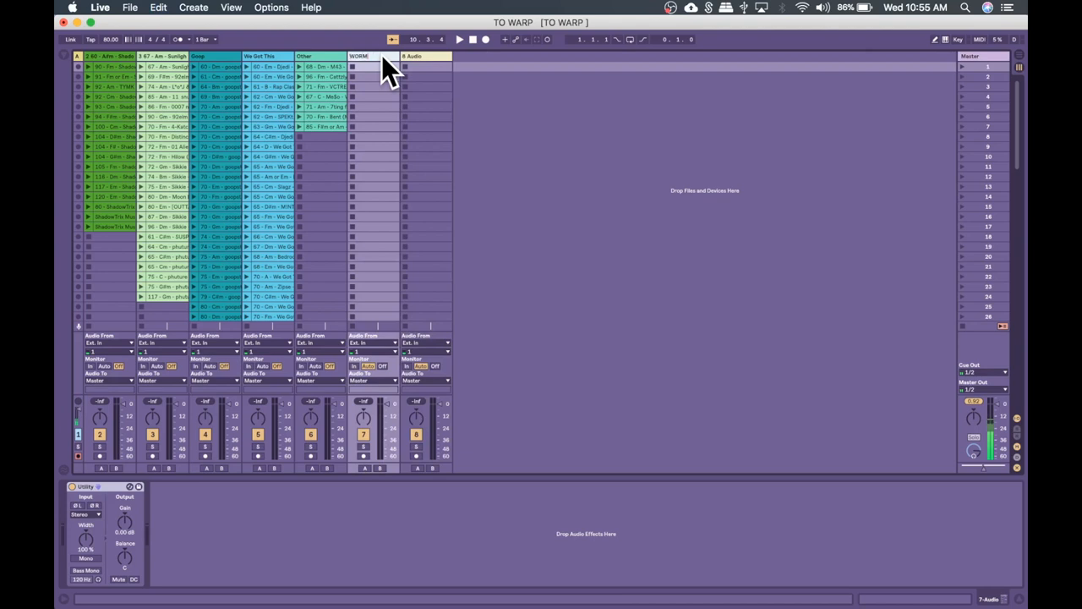
{"action": "left_click", "coordinate": [423, 56]}
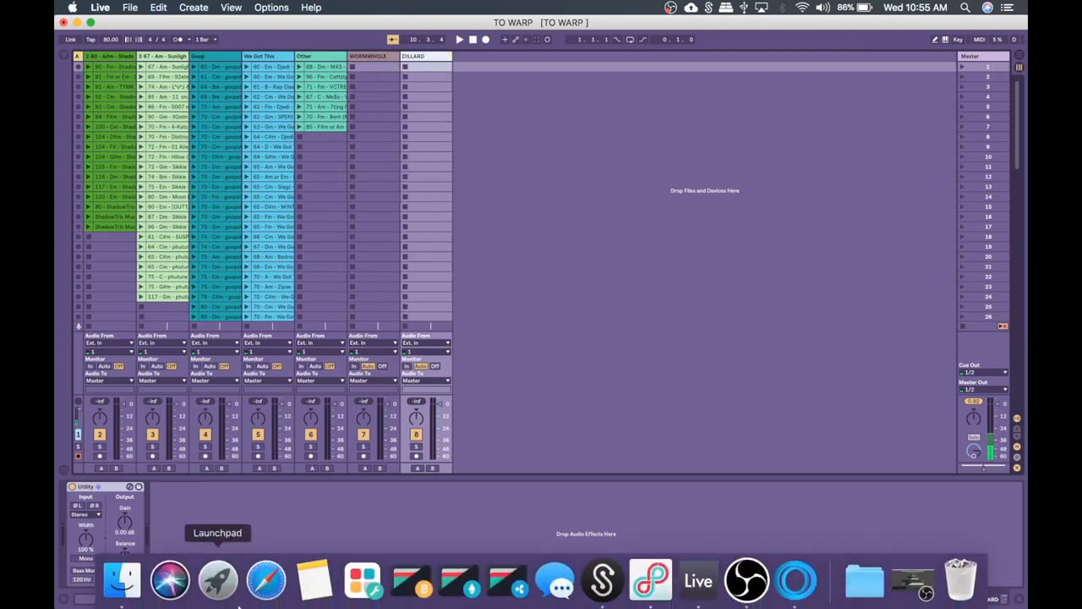
Step: Load the Wormhole and Dillard files from Finder into the WORMWHOLE and DILLARD tracks
{"action": "left_click", "coordinate": [121, 579]}
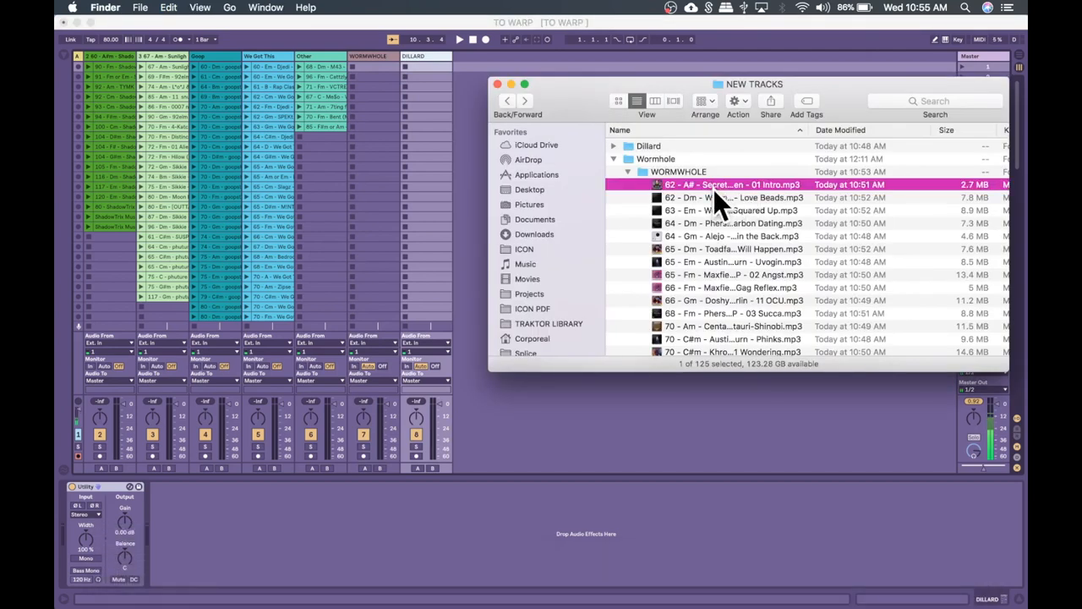
{"action": "scroll", "scroll_direction": "down", "scroll_amount": 3}
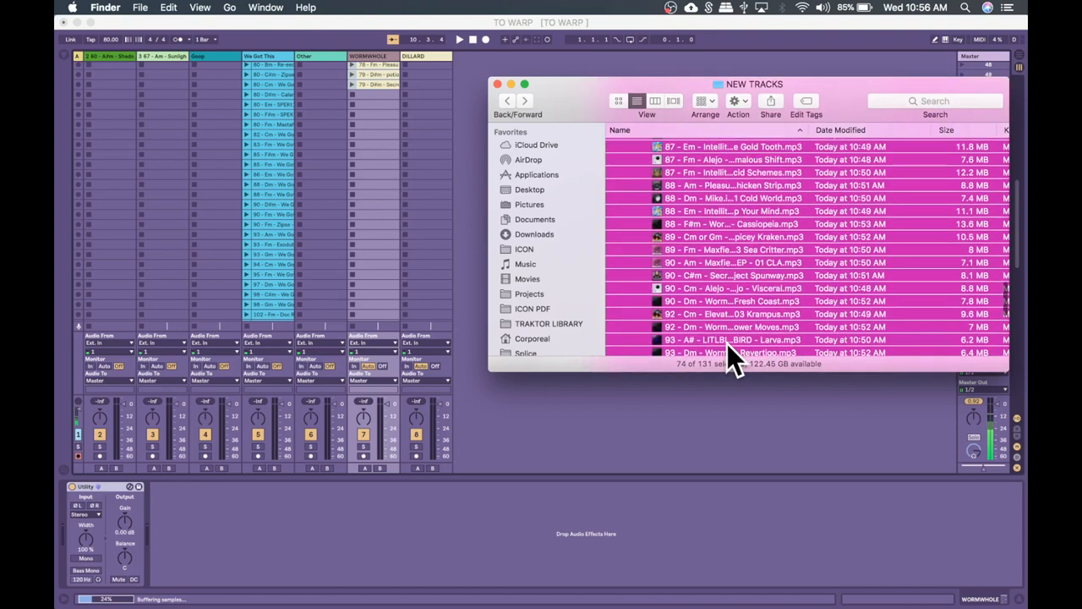
{"action": "scroll", "scroll_direction": "up", "scroll_amount": 3}
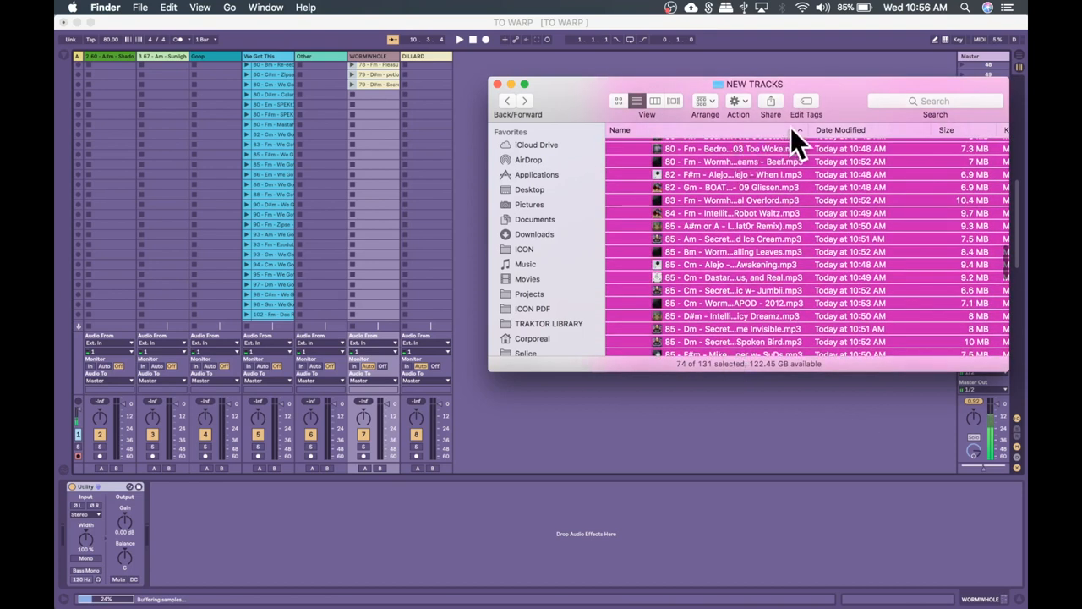
{"action": "mouse_move", "coordinate": [812, 210]}
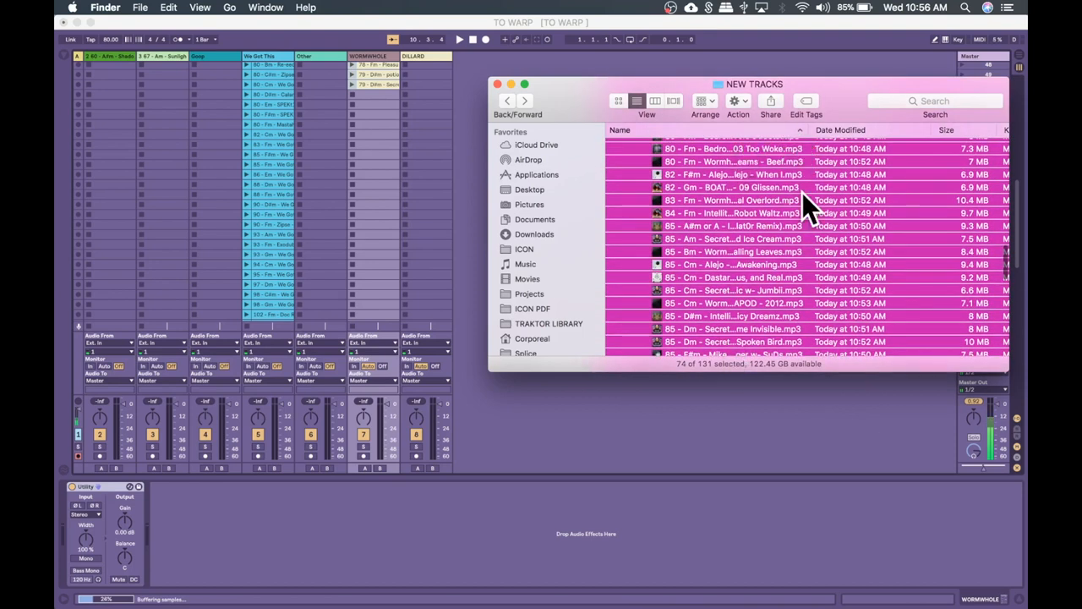
{"action": "scroll", "scroll_direction": "up", "scroll_amount": 3}
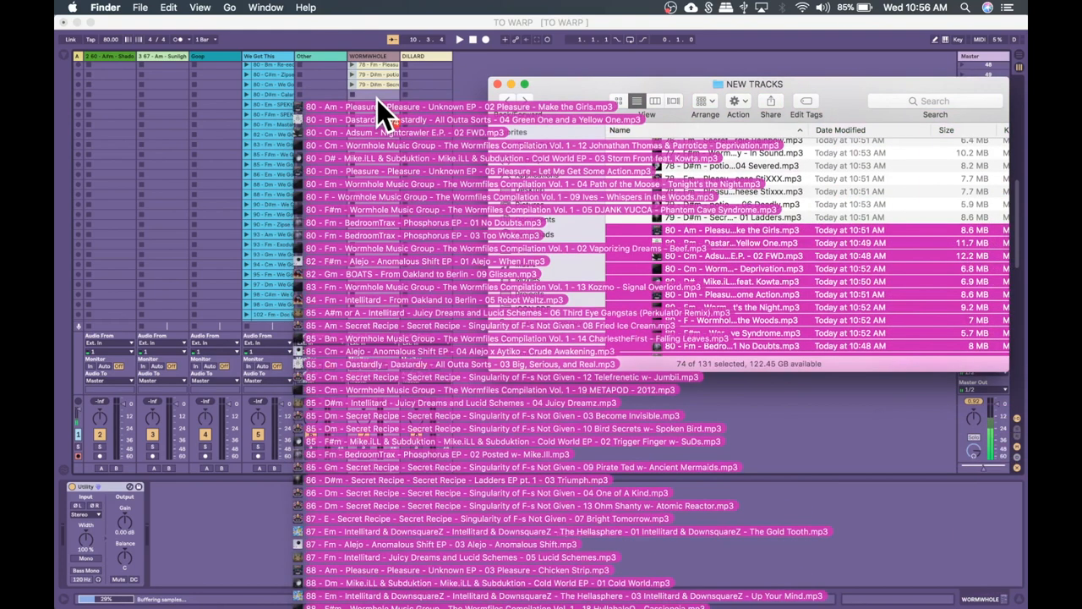
{"action": "mouse_move", "coordinate": [386, 110]}
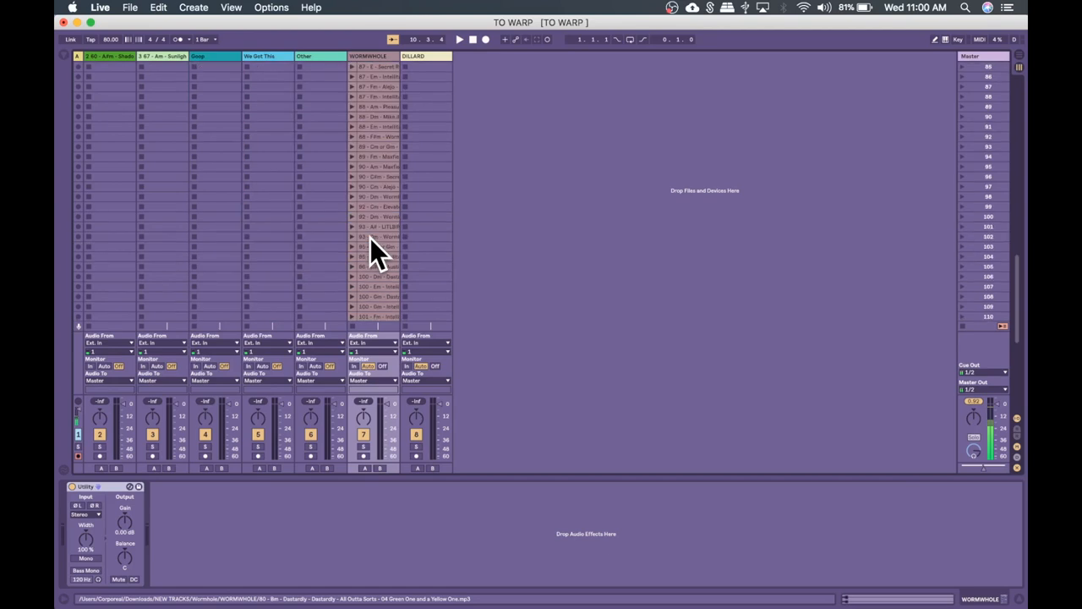
{"action": "scroll", "scroll_direction": "down", "scroll_amount": 3}
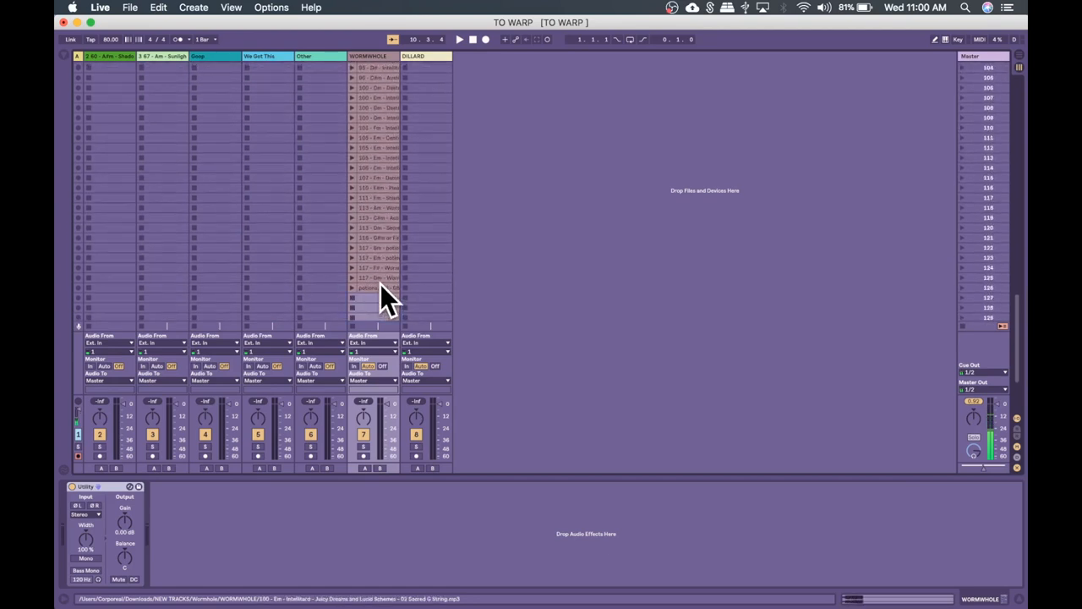
Step: Collect All and Save the set, confirming that media files are copied into the project
{"action": "left_click", "coordinate": [129, 7]}
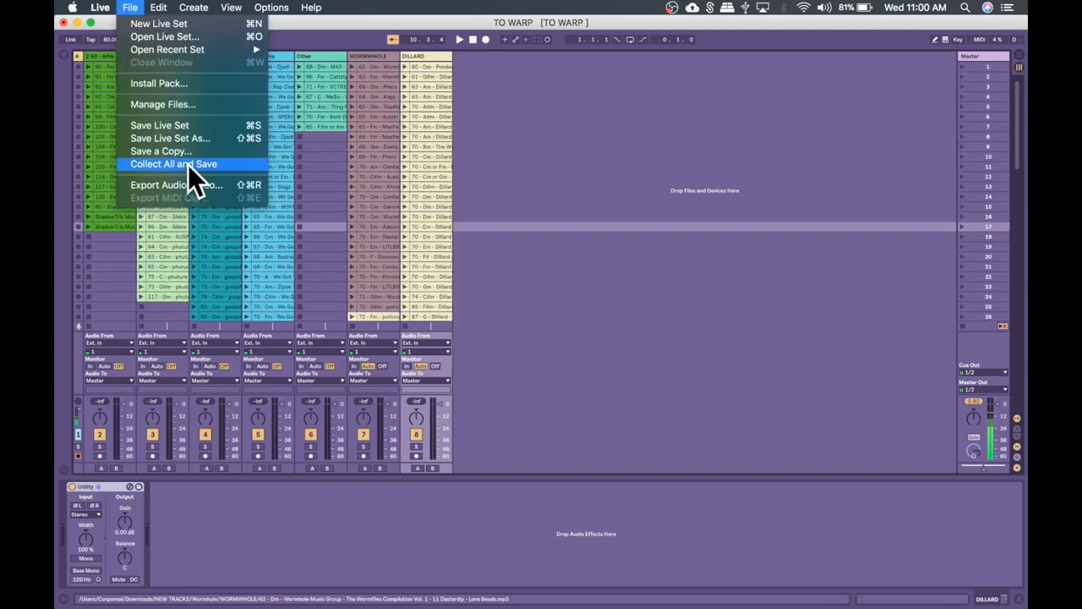
{"action": "left_click", "coordinate": [173, 163]}
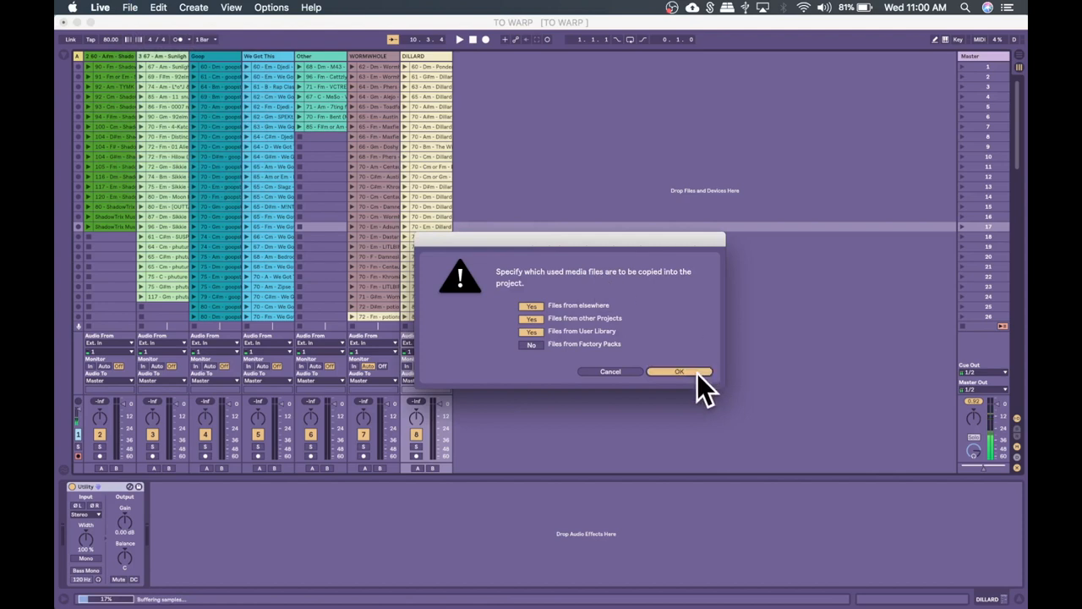
{"action": "left_click", "coordinate": [679, 371]}
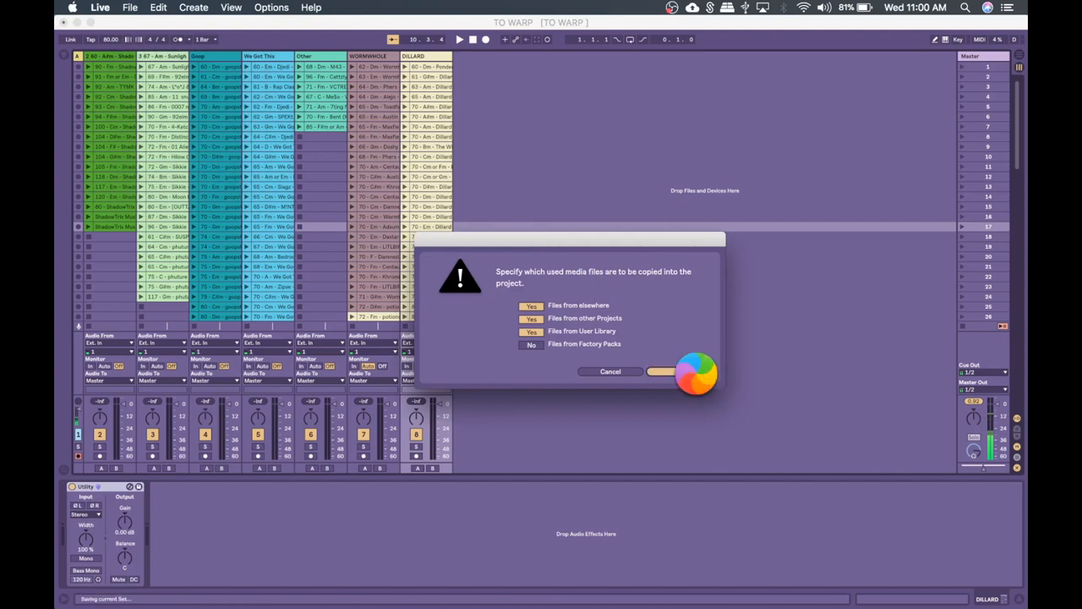